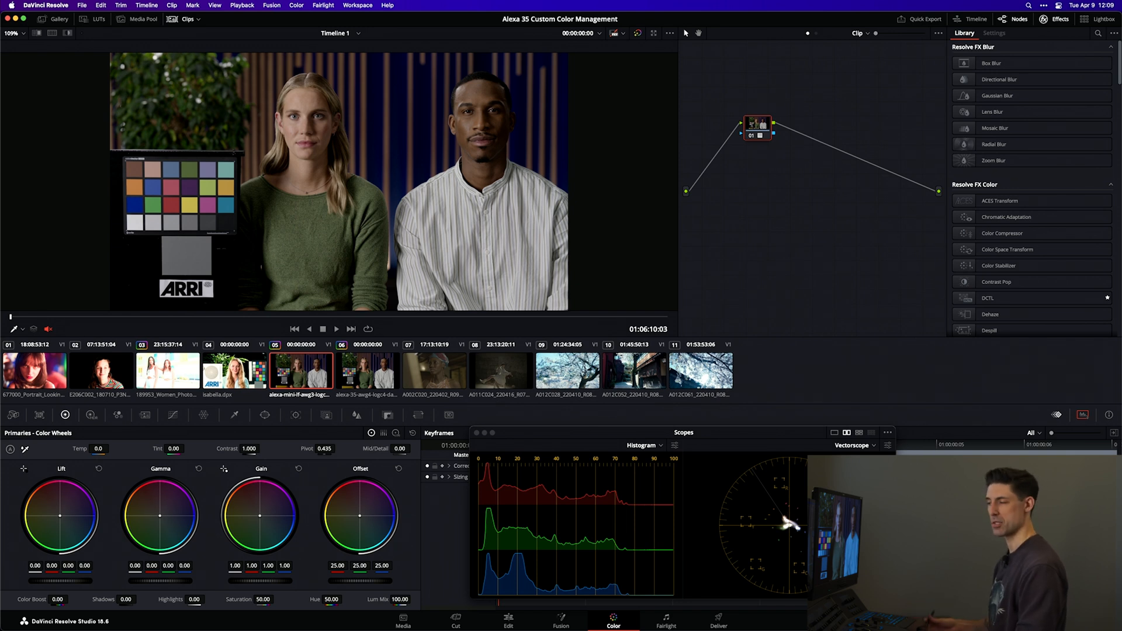
# Step: Select the Alexa 35 LogC4 clip and add a serial node after the first
pyautogui.click(367, 375)
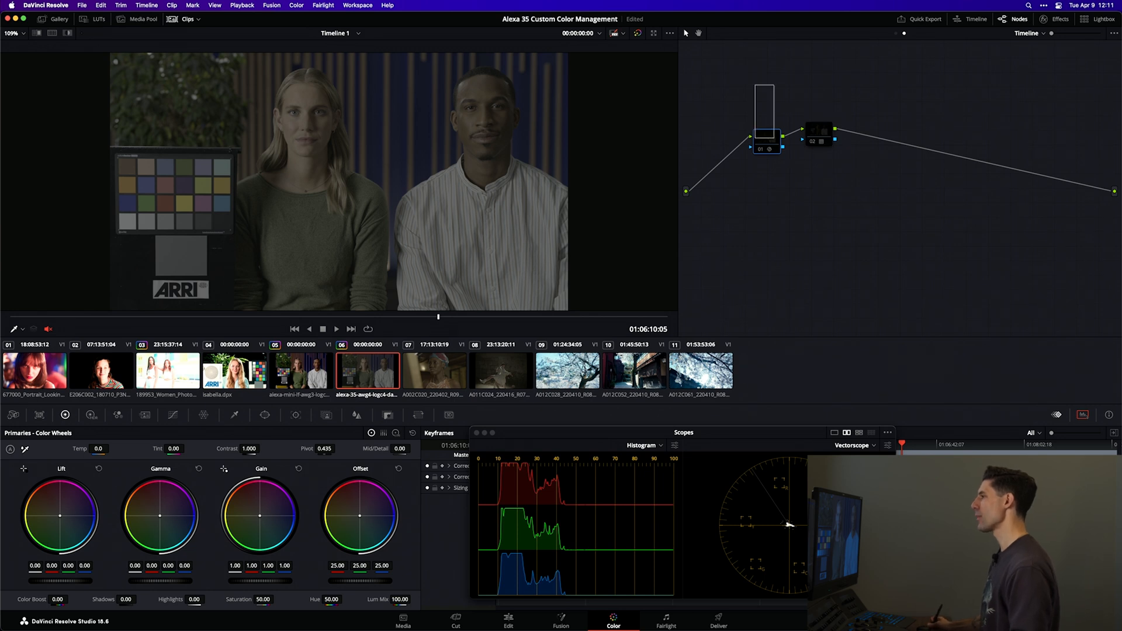
# Step: Put a Color Space Transform on node 01 converting AWG4/LogC4 to AWG3/LogC3
pyautogui.click(818, 141)
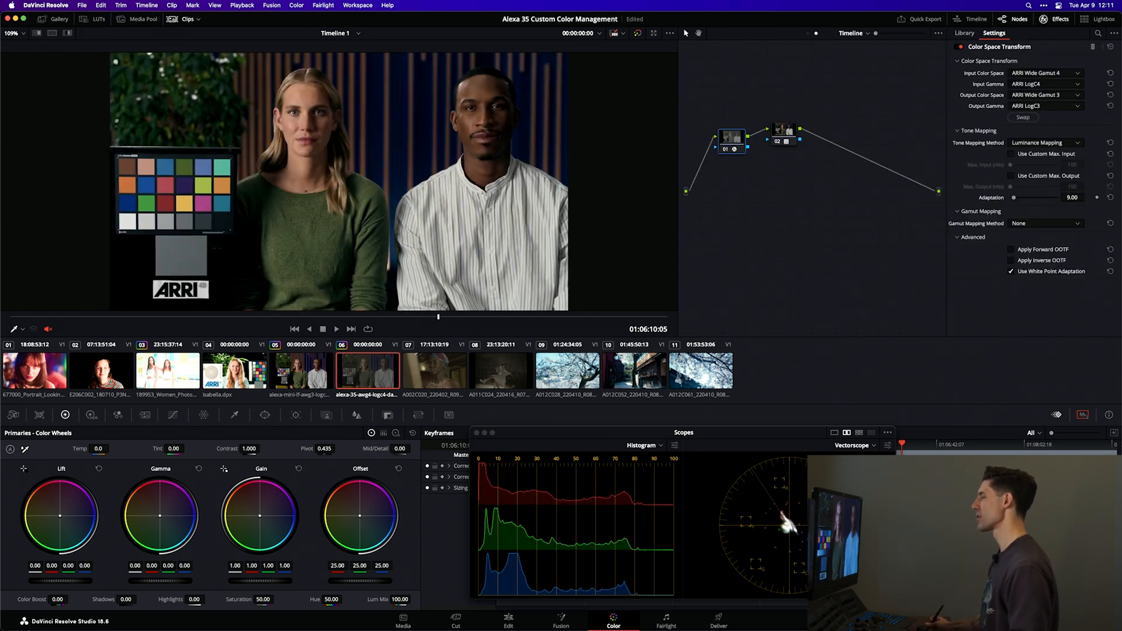
pyautogui.click(731, 141)
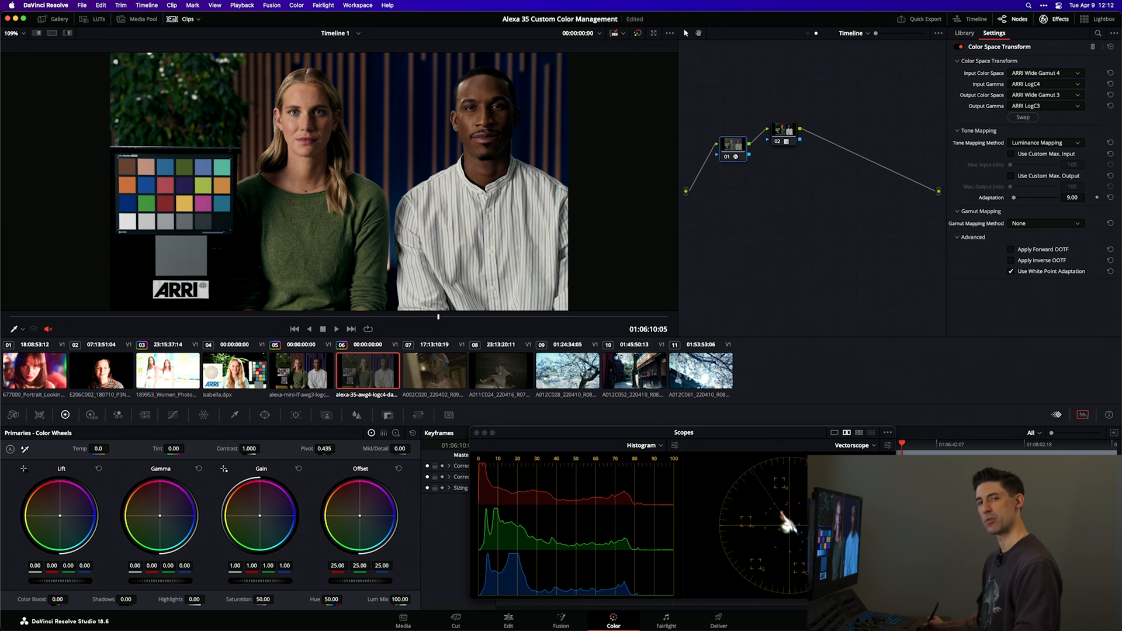
pyautogui.click(961, 34)
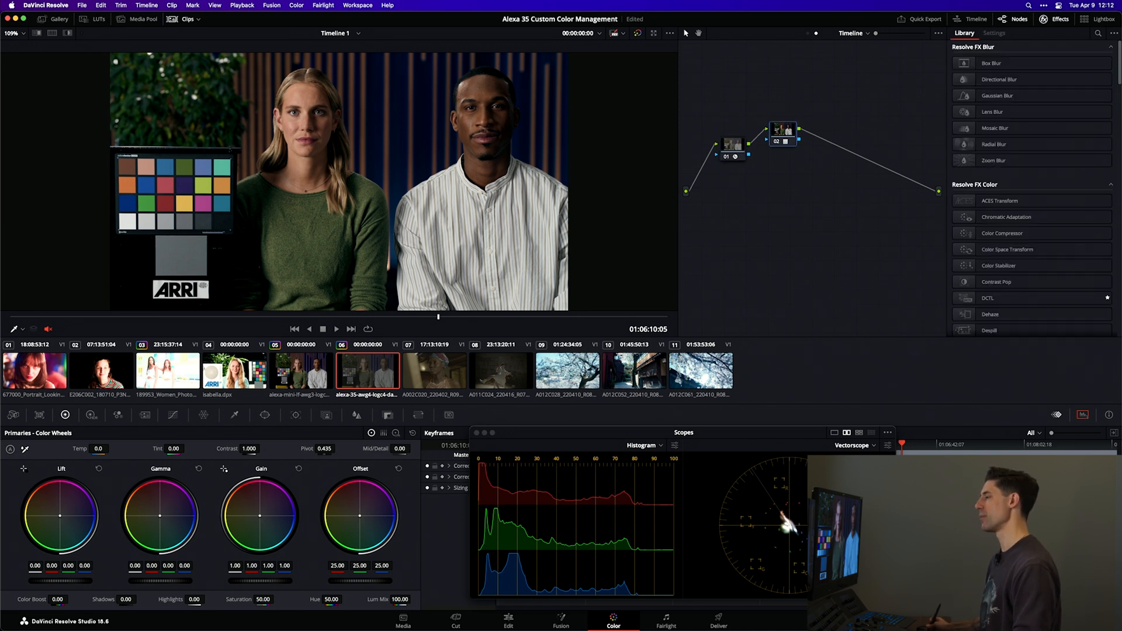
# Step: Add a node ahead of the transform and apply the Utility album's Ramp still
pyautogui.click(733, 144)
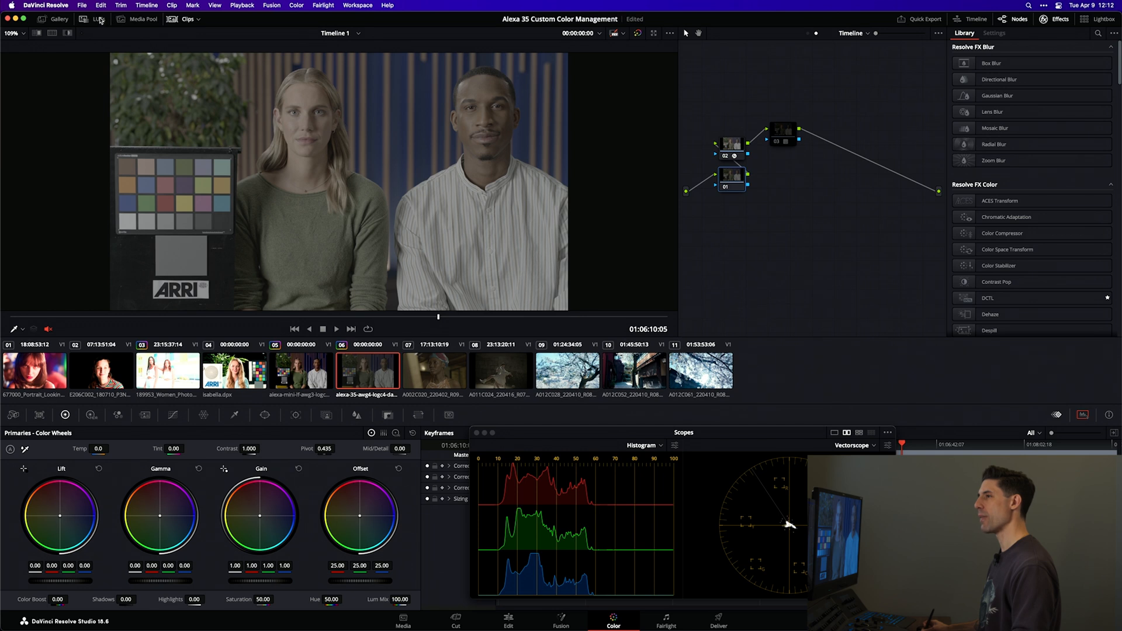
pyautogui.click(59, 19)
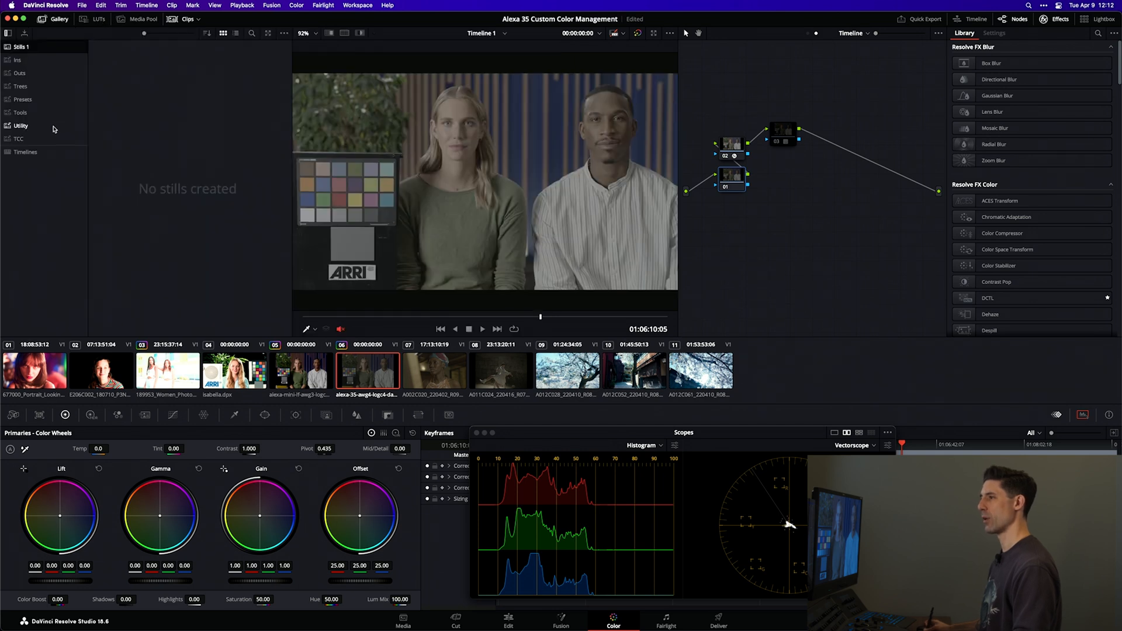
pyautogui.click(21, 125)
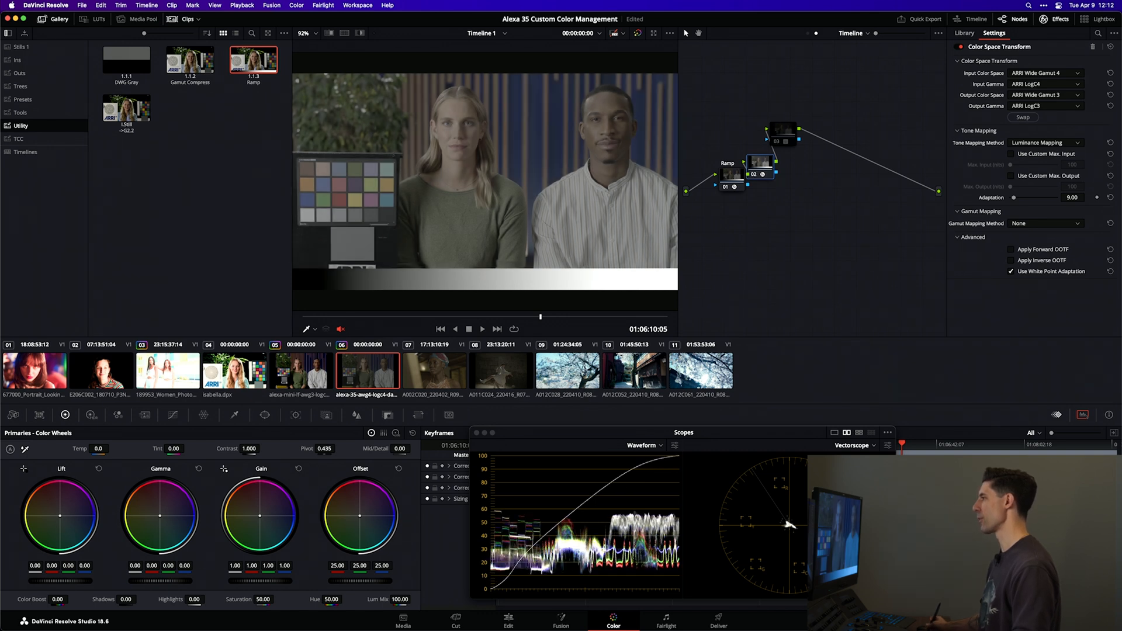
# Step: Set the Color Space Transform's Tone Mapping Method to None
pyautogui.click(1046, 143)
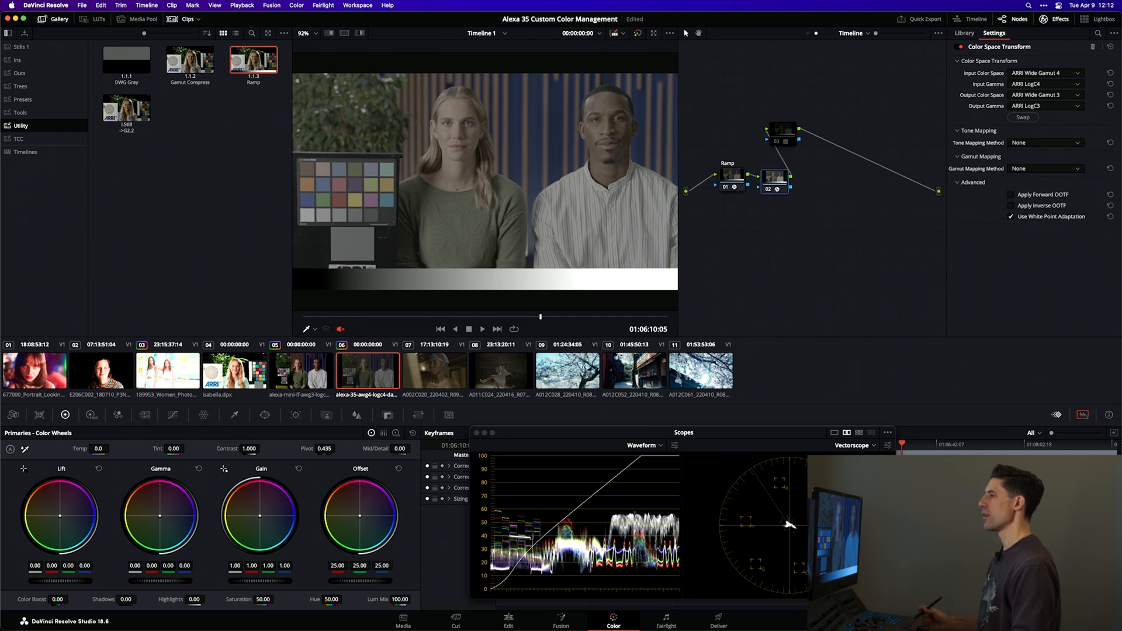
pyautogui.moveTo(776, 178)
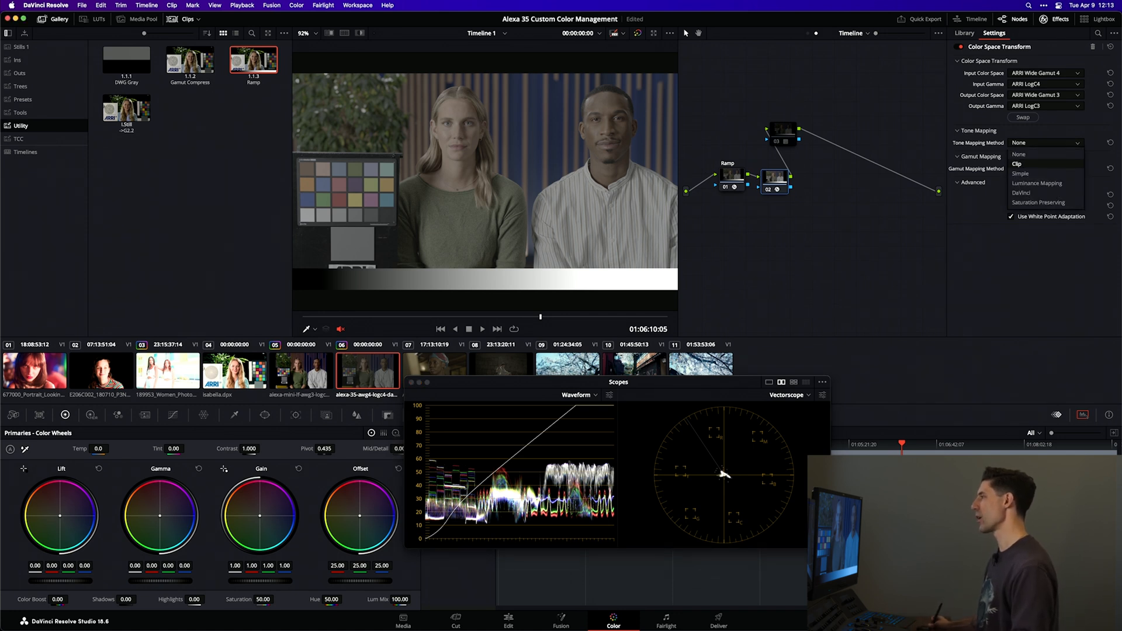
pyautogui.moveTo(1037, 183)
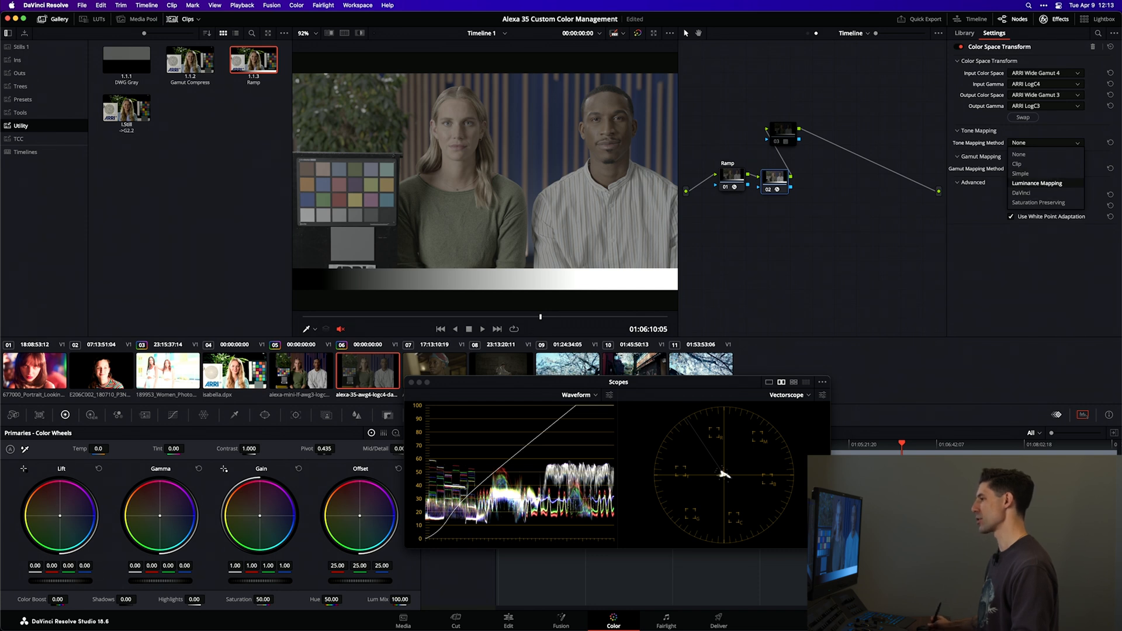
# Step: Compare None with Luminance Mapping, keep Luminance Mapping, and connect node 03 after node 02
pyautogui.click(1036, 183)
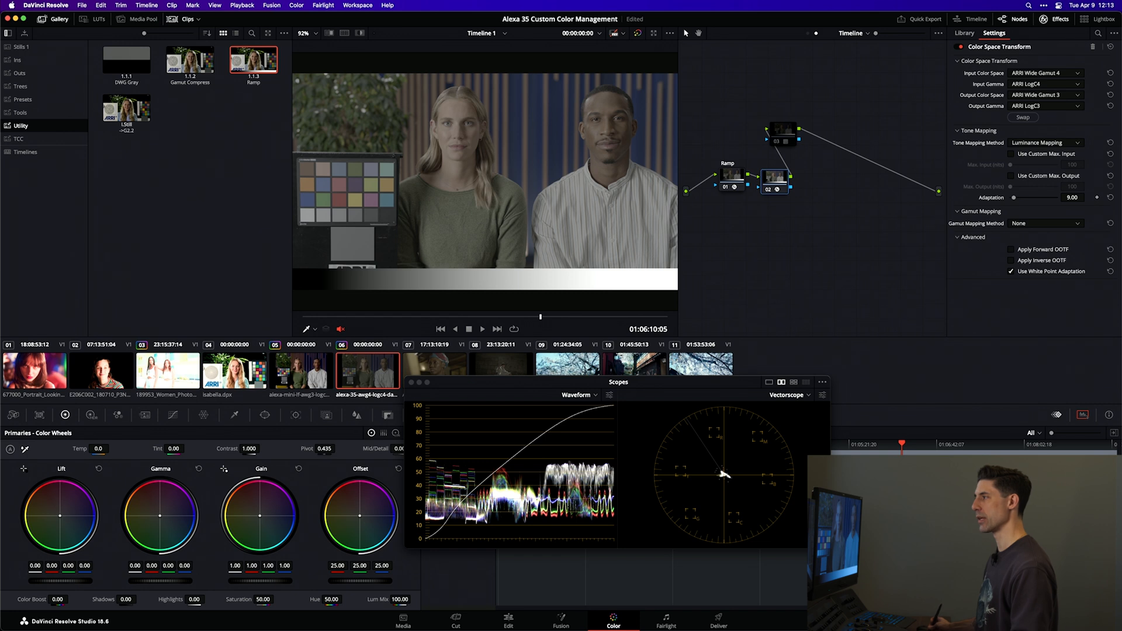
pyautogui.click(775, 179)
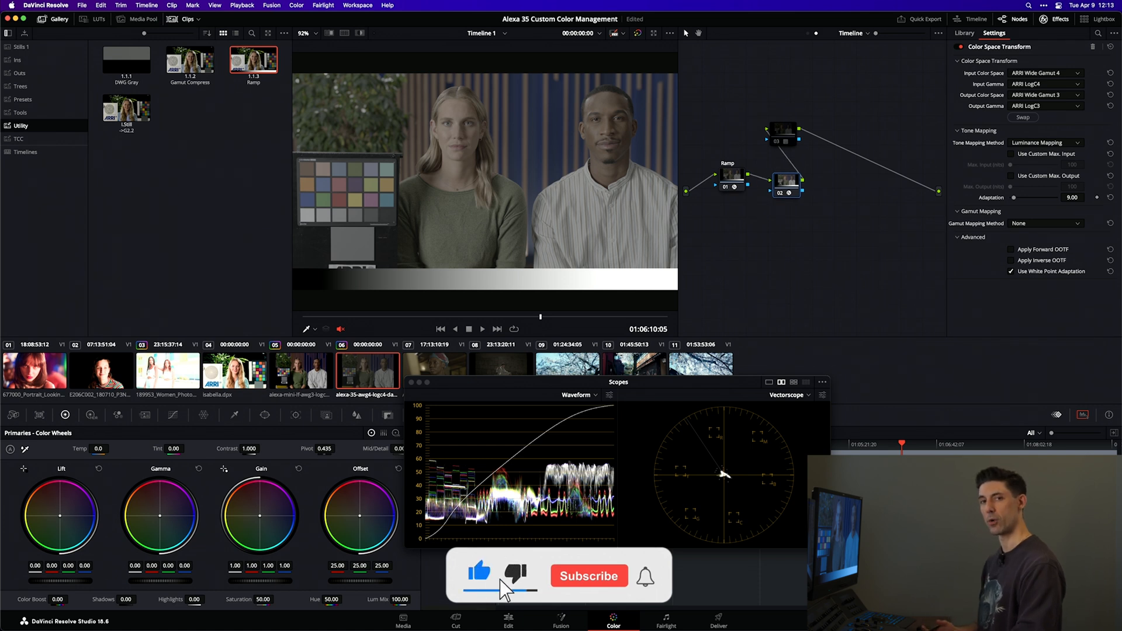
pyautogui.click(589, 576)
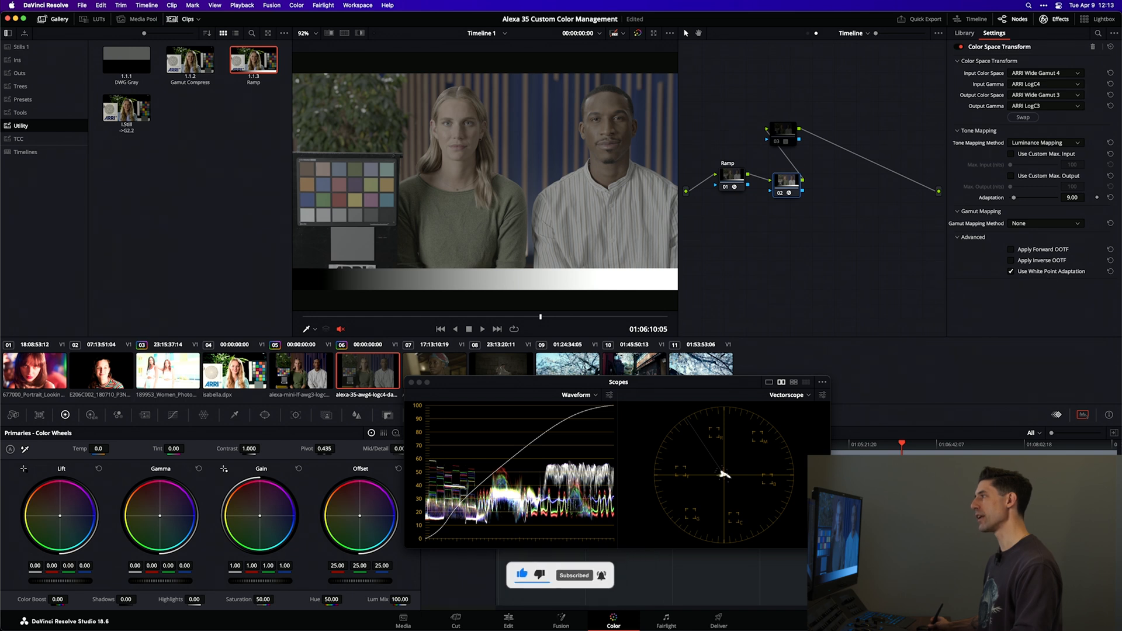
pyautogui.click(1045, 143)
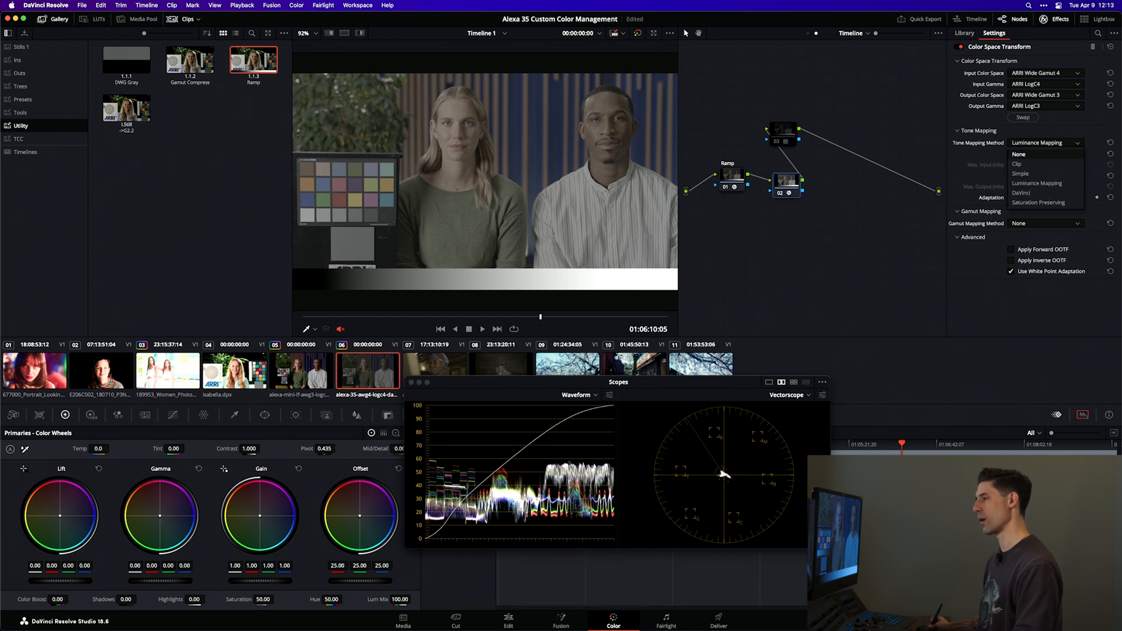
pyautogui.click(1019, 154)
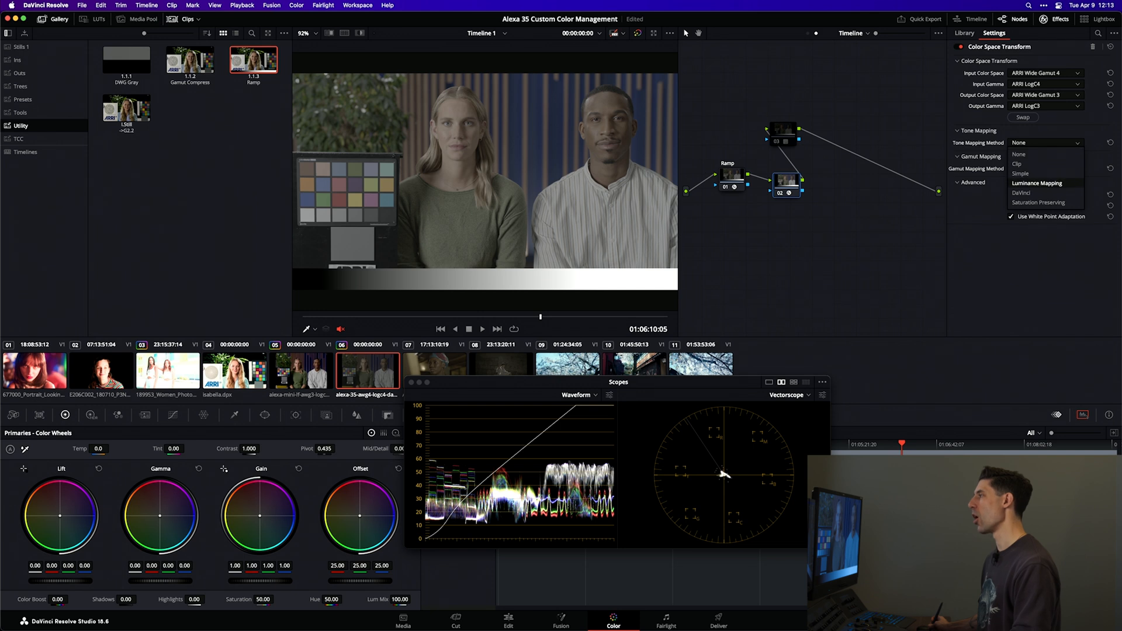
pyautogui.click(1038, 183)
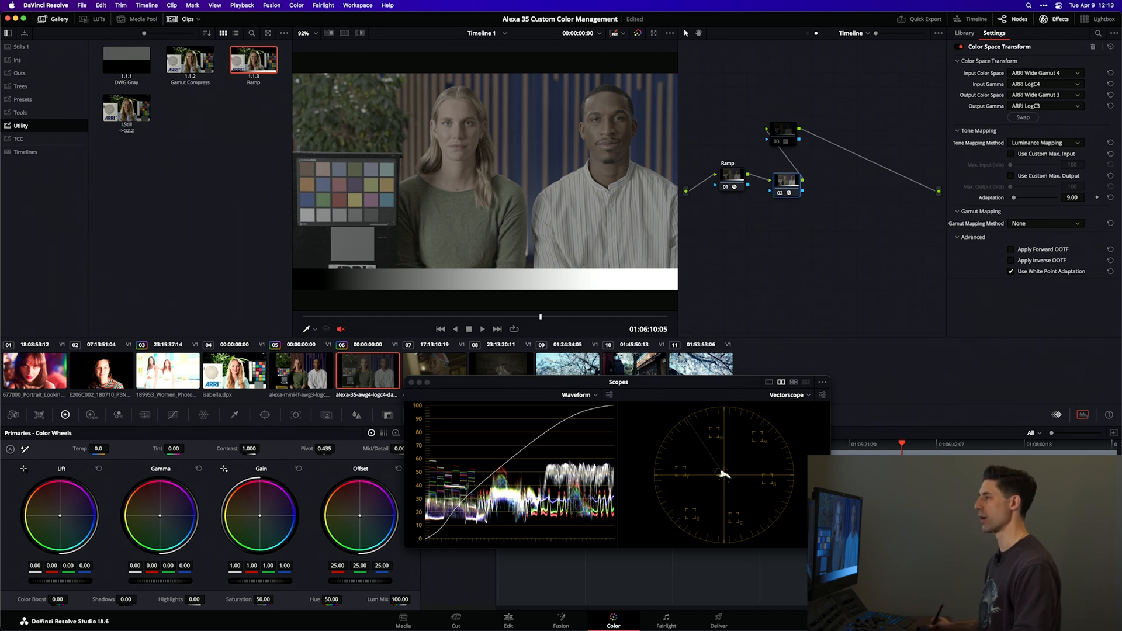
pyautogui.moveTo(785, 181); pyautogui.dragTo(777, 175)
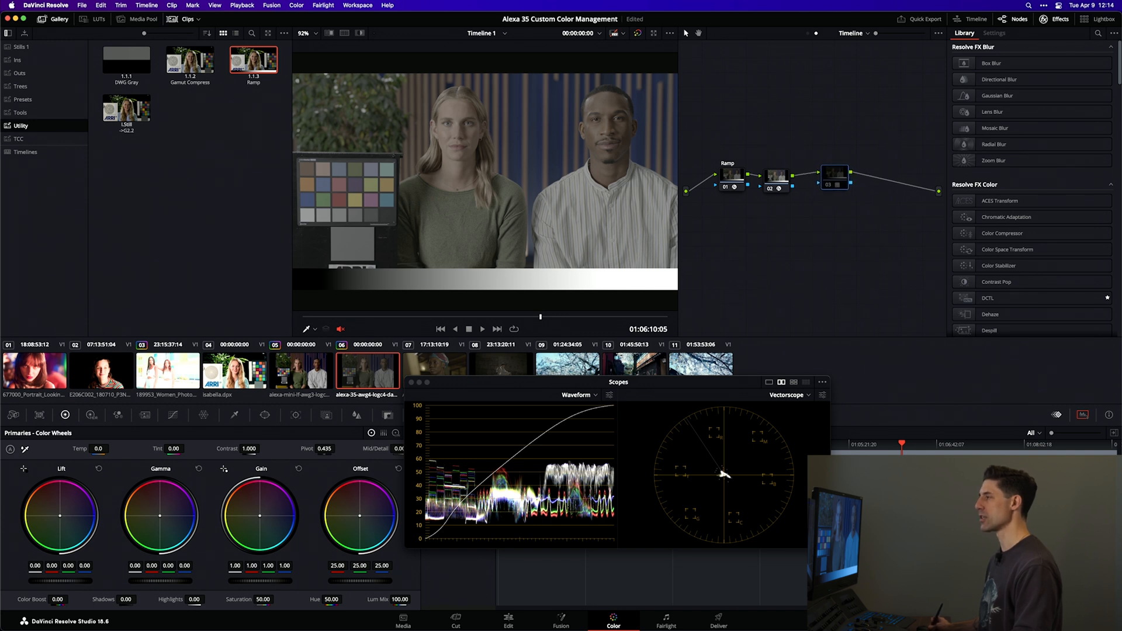
# Step: Add a parallel node carrying ARRI's LogC4-to-Rec709 display LUT
pyautogui.rightClick(832, 175)
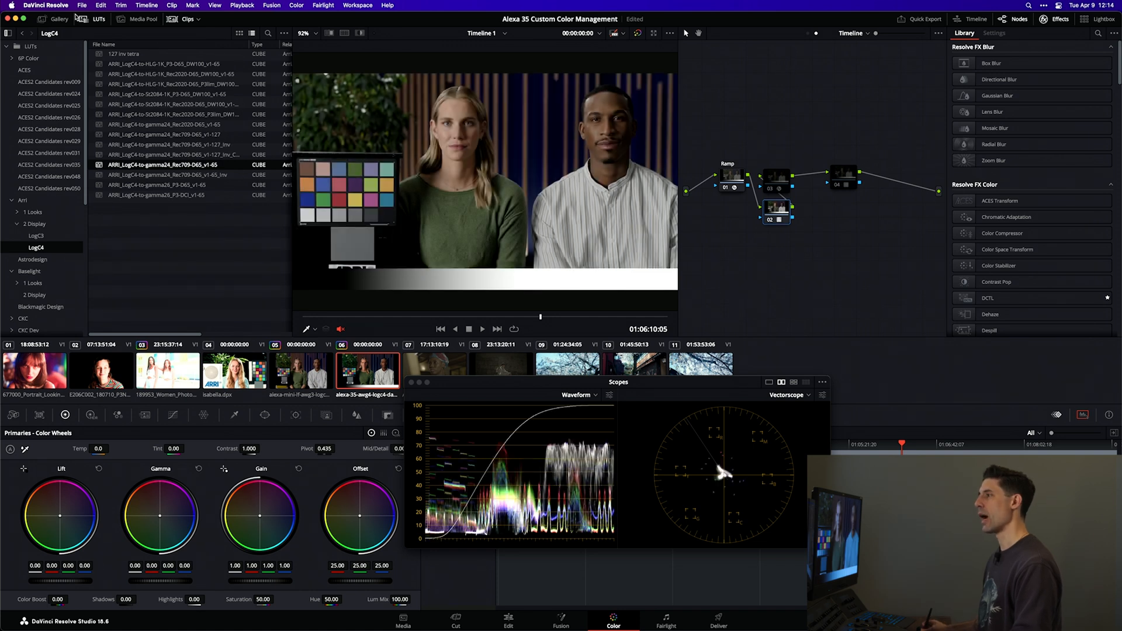
# Step: Grab a still of the LUT-graded frame and return the nodes to a serial chain
pyautogui.click(58, 19)
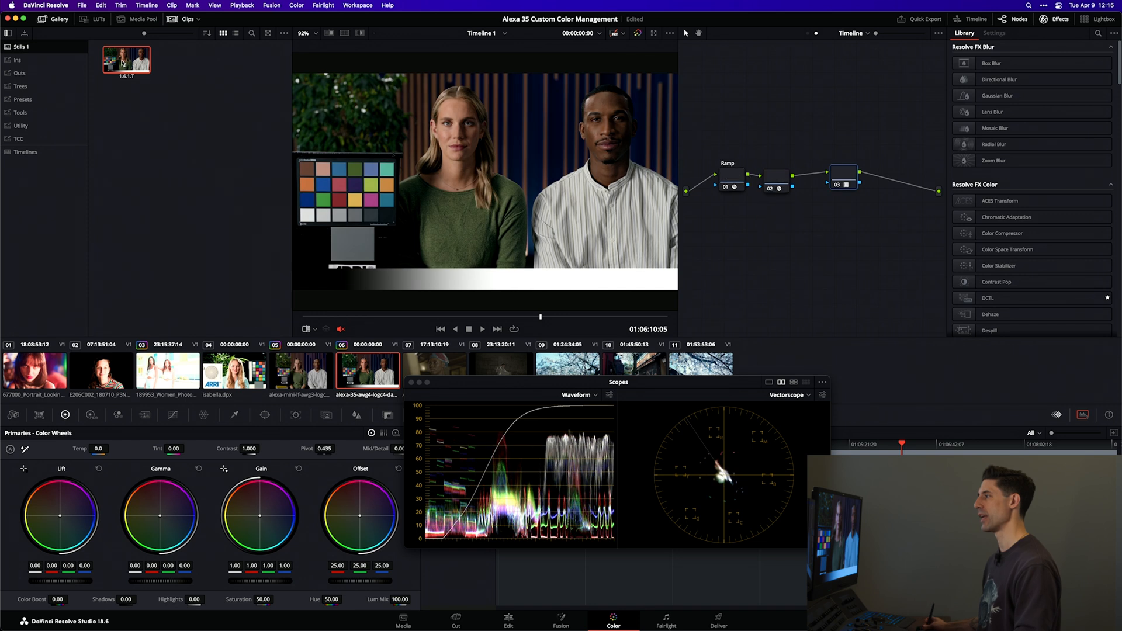
# Step: Select node 02 to display its LogC4-to-LogC3 transform settings
pyautogui.click(775, 180)
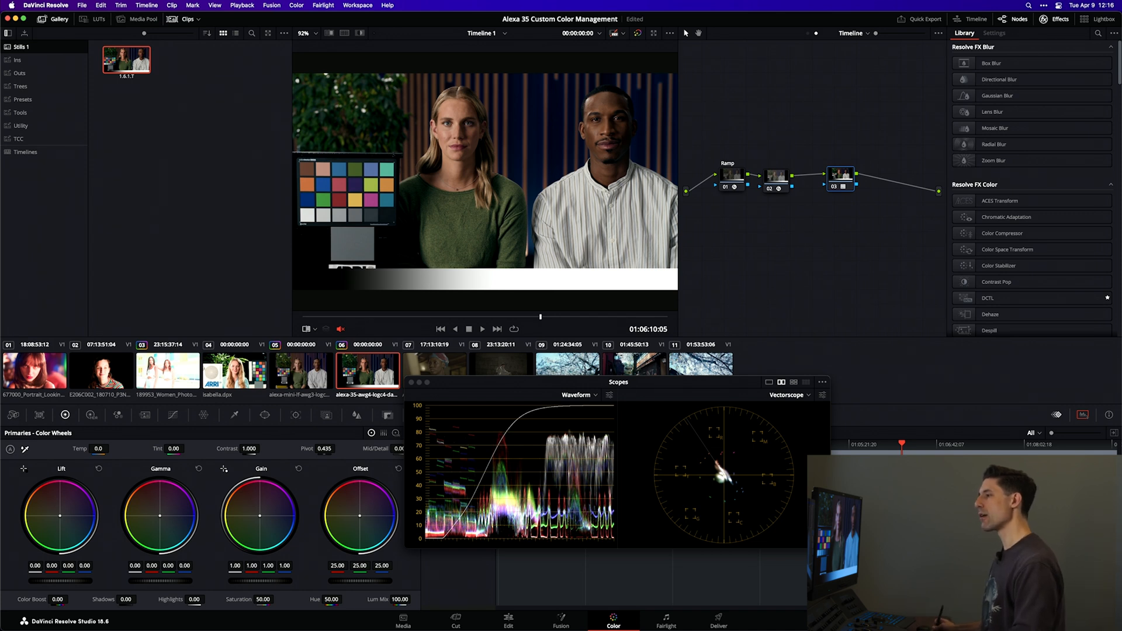
pyautogui.click(775, 174)
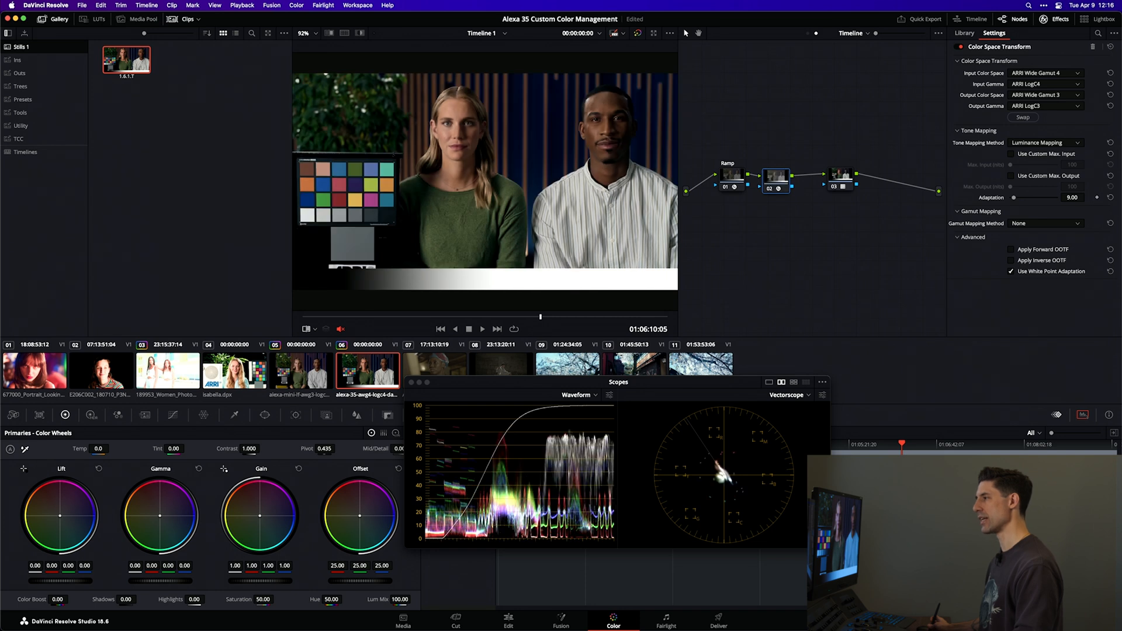
# Step: Switch node 02's transform Tone Mapping Method to None
pyautogui.click(1045, 142)
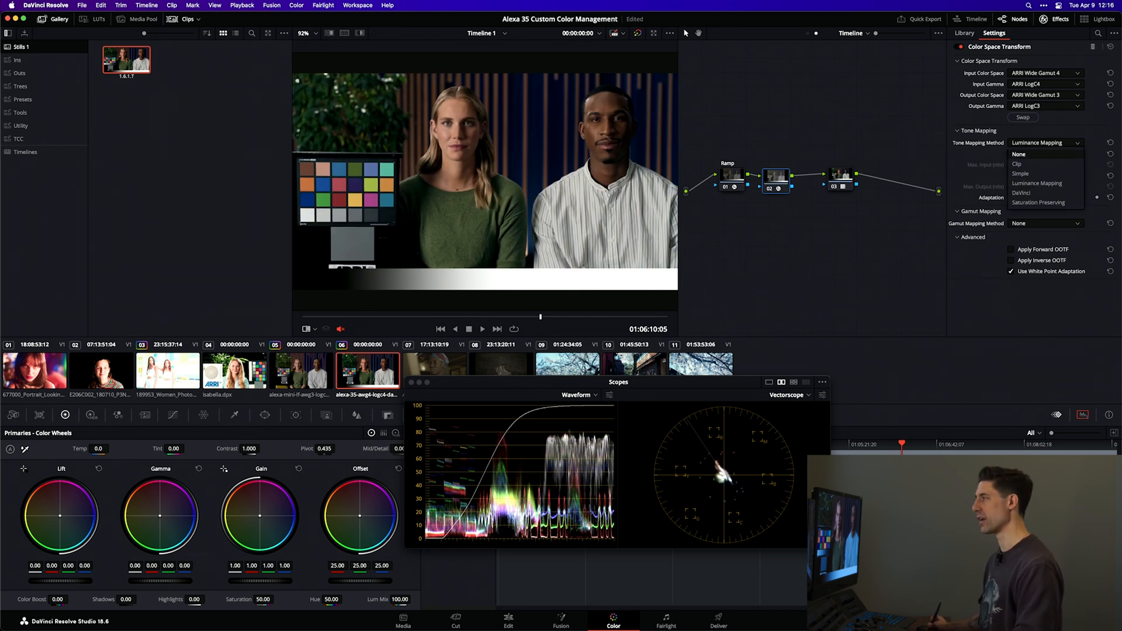
pyautogui.click(1019, 154)
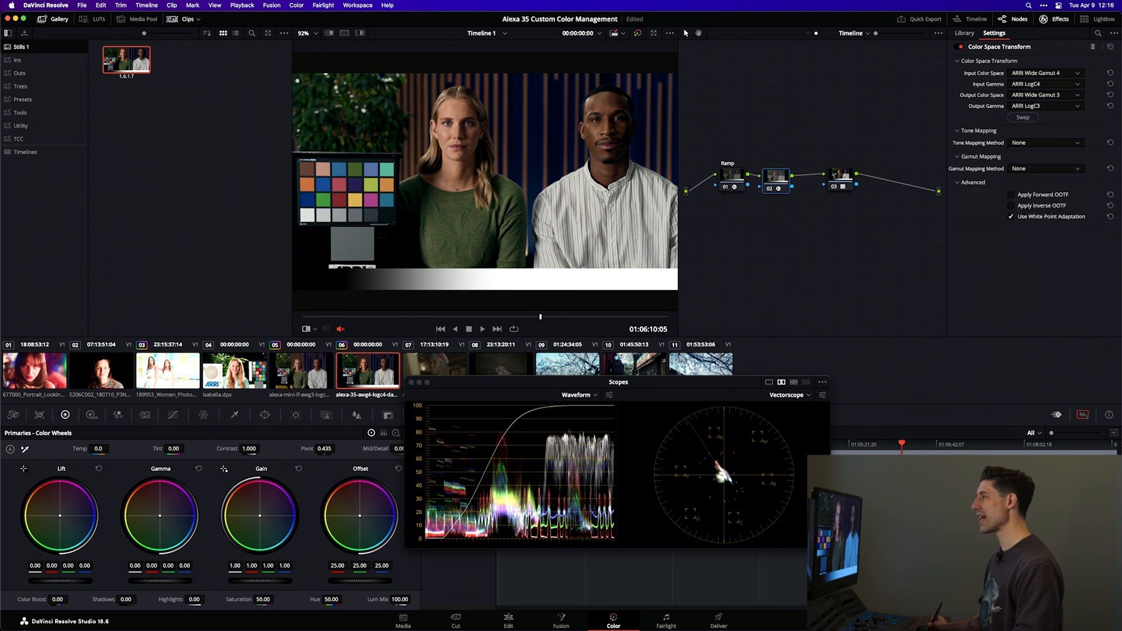